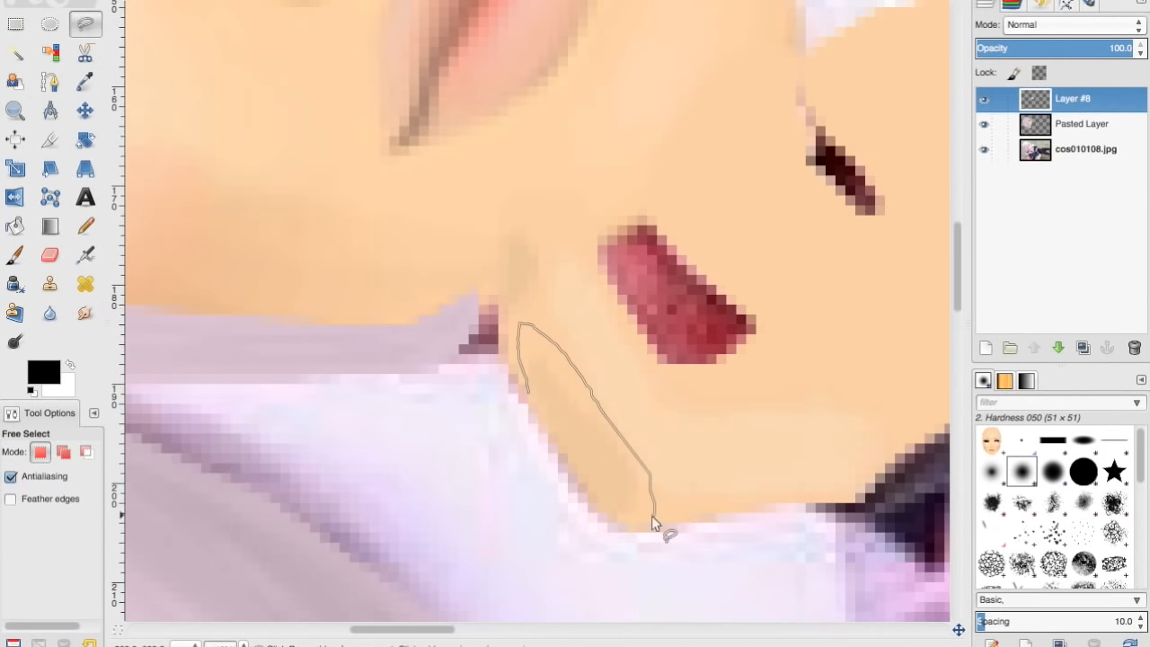
Extend the Free Select outline around the skin near the chin for repainting.
left_click(15, 255)
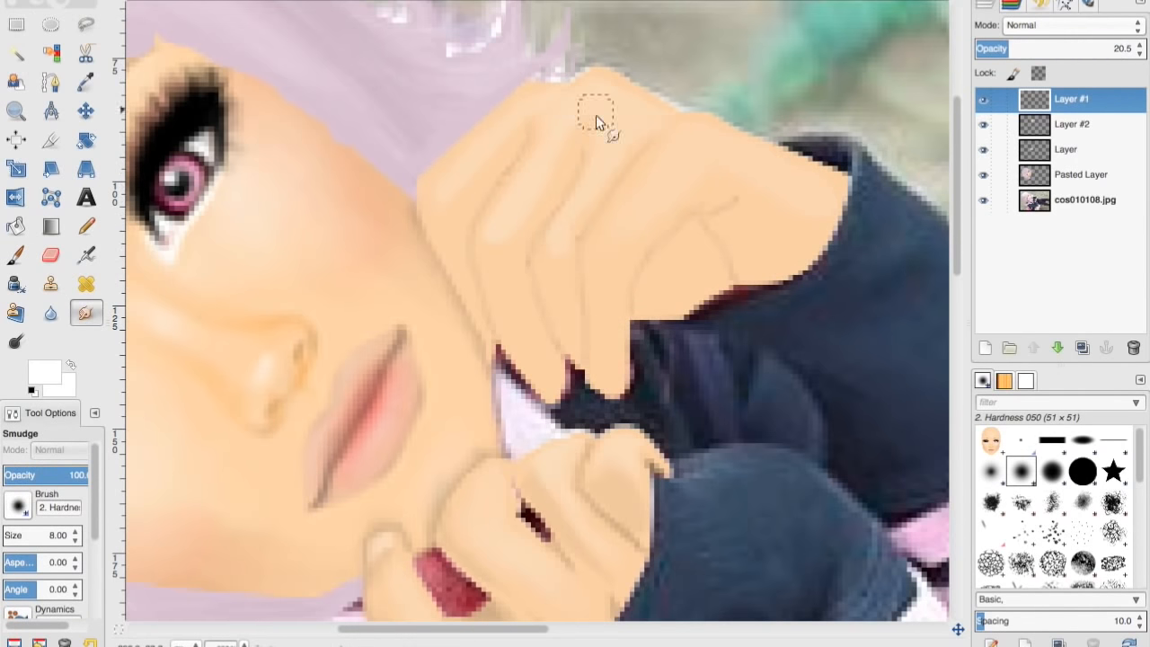
Soften the shading on the raised hand with the Smudge tool.
left_click(1071, 124)
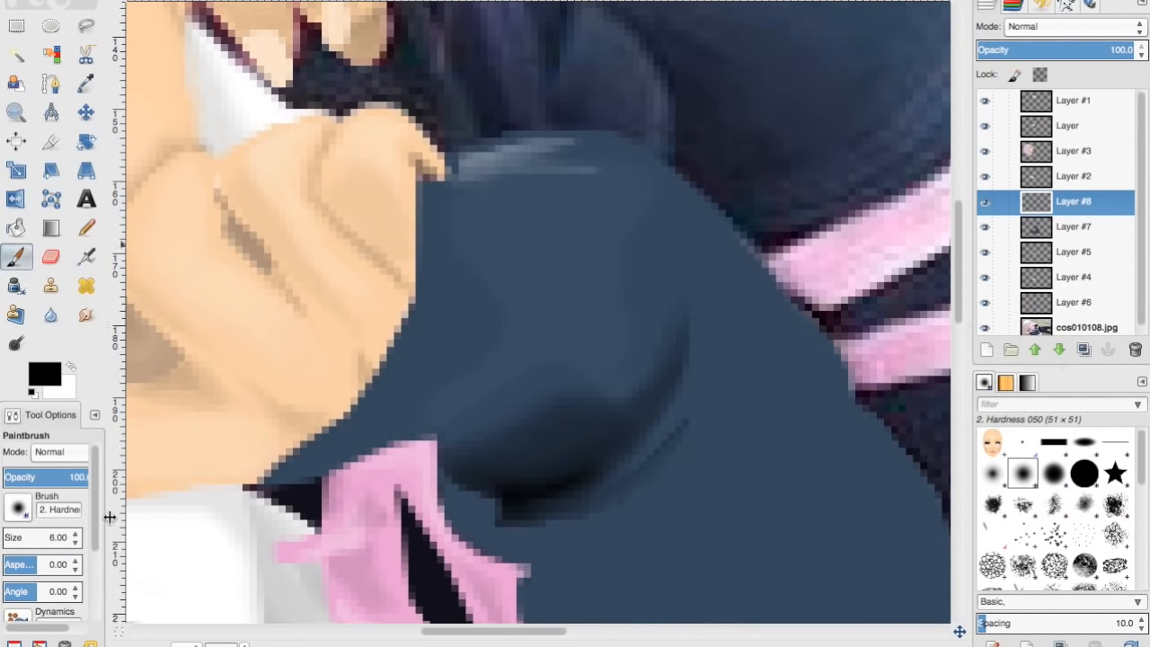
Paint soft fold shading over the navy left sleeve, then set the Zoom tool to zoom out.
left_click(15, 112)
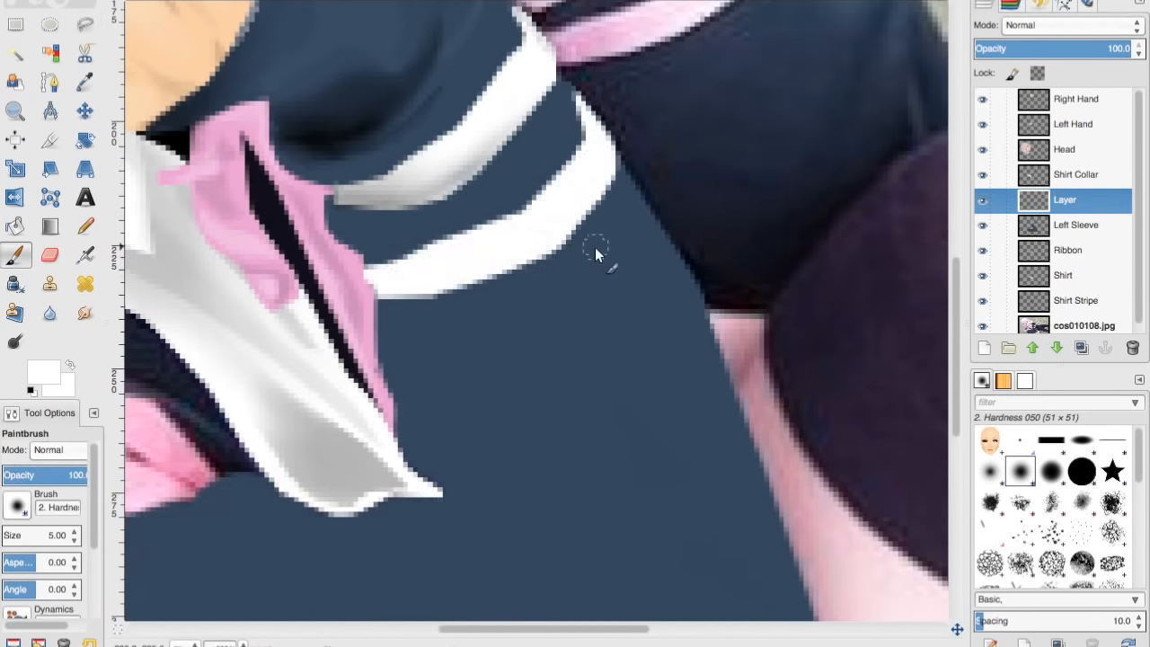
left_click(15, 111)
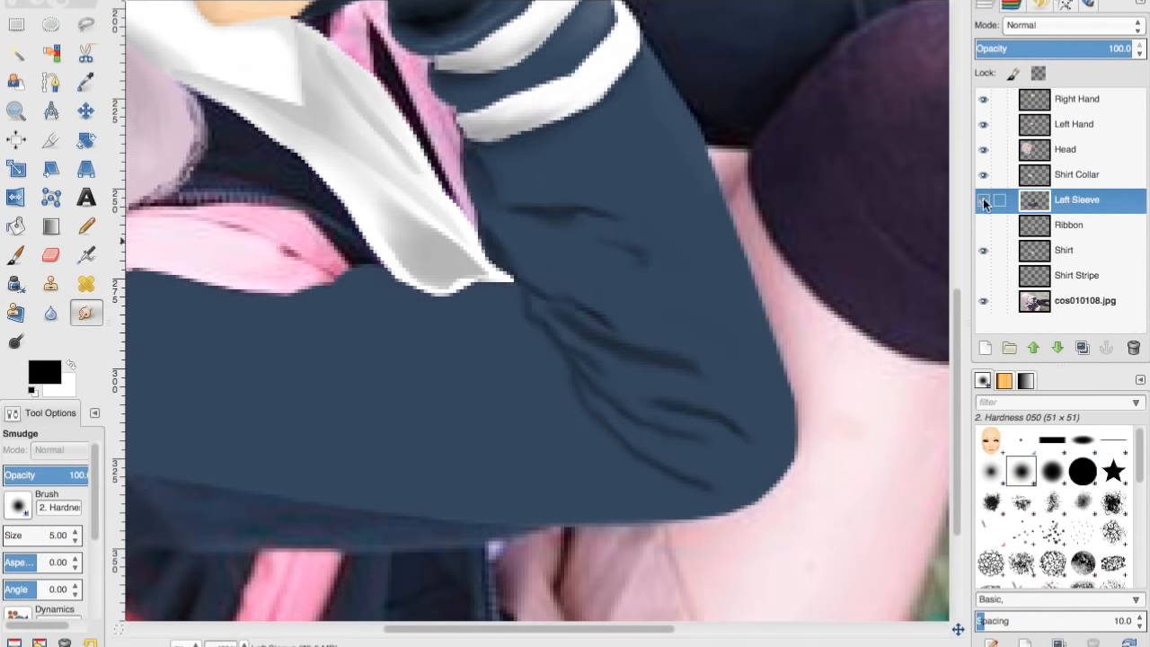
left_click(14, 255)
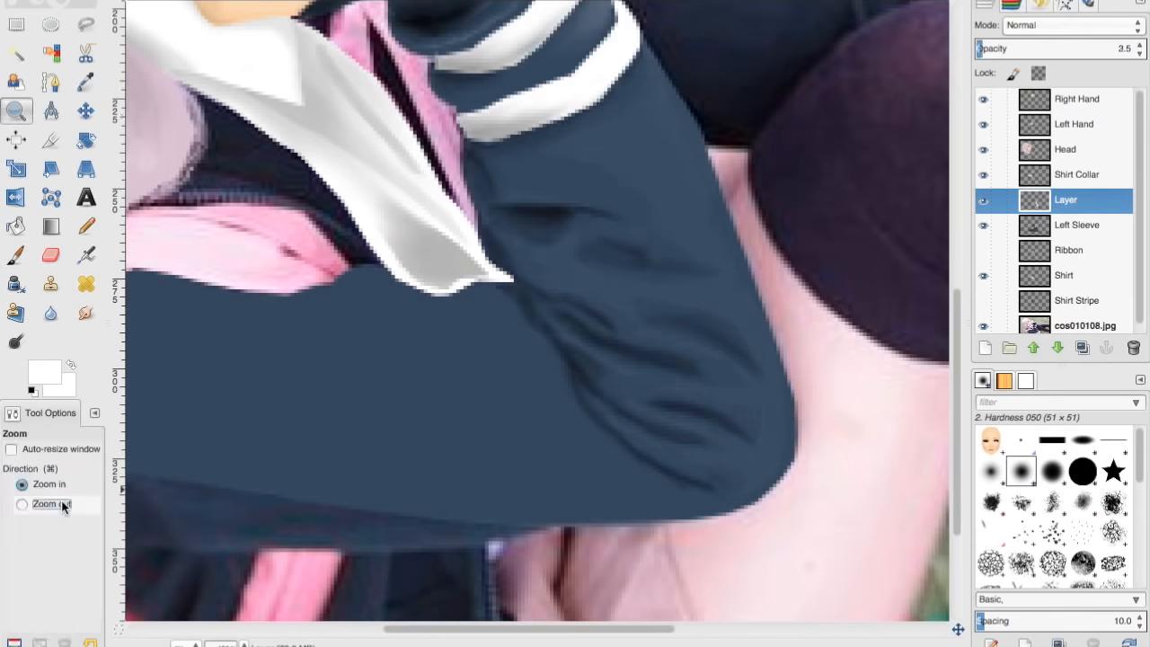
left_click(16, 255)
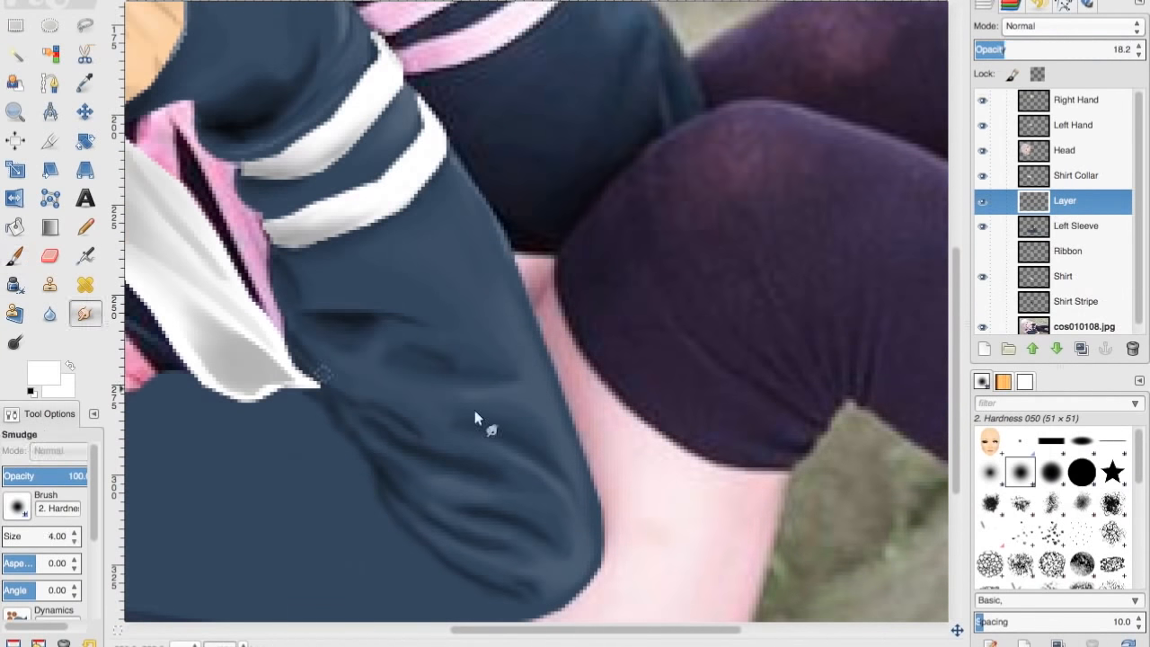
Bring up the layer's context menu in the Layers panel after blending the sleeve creases.
right_click(1064, 201)
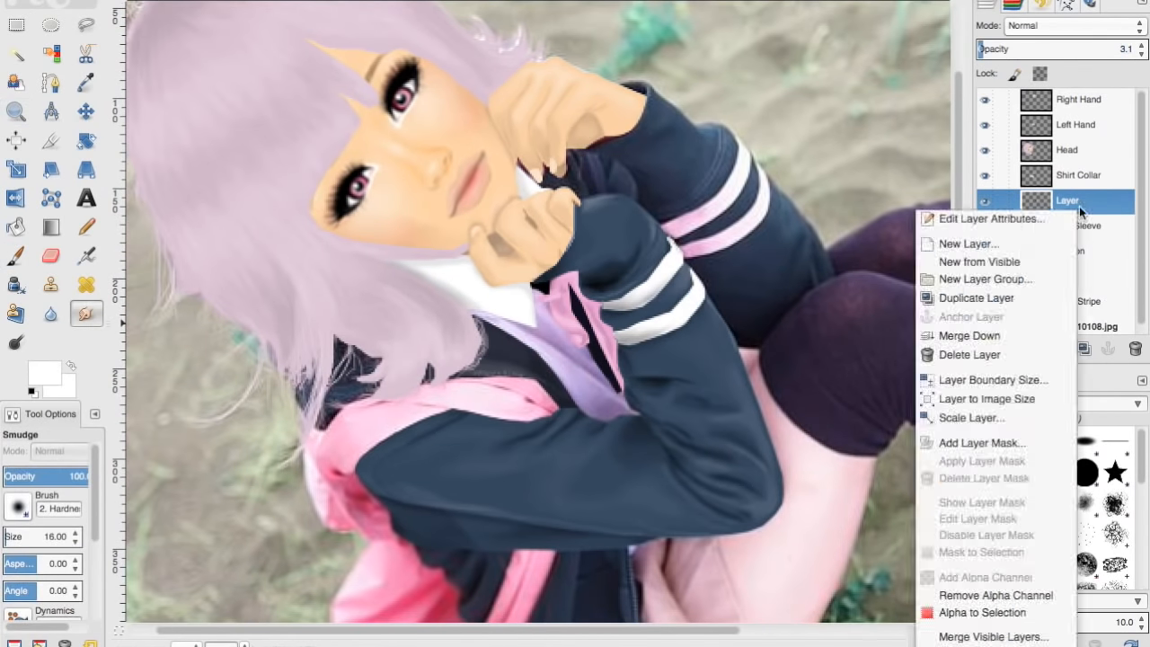
Add a new 'Bag' layer and repaint the pink bag behind the sleeve smoothly.
left_click(969, 245)
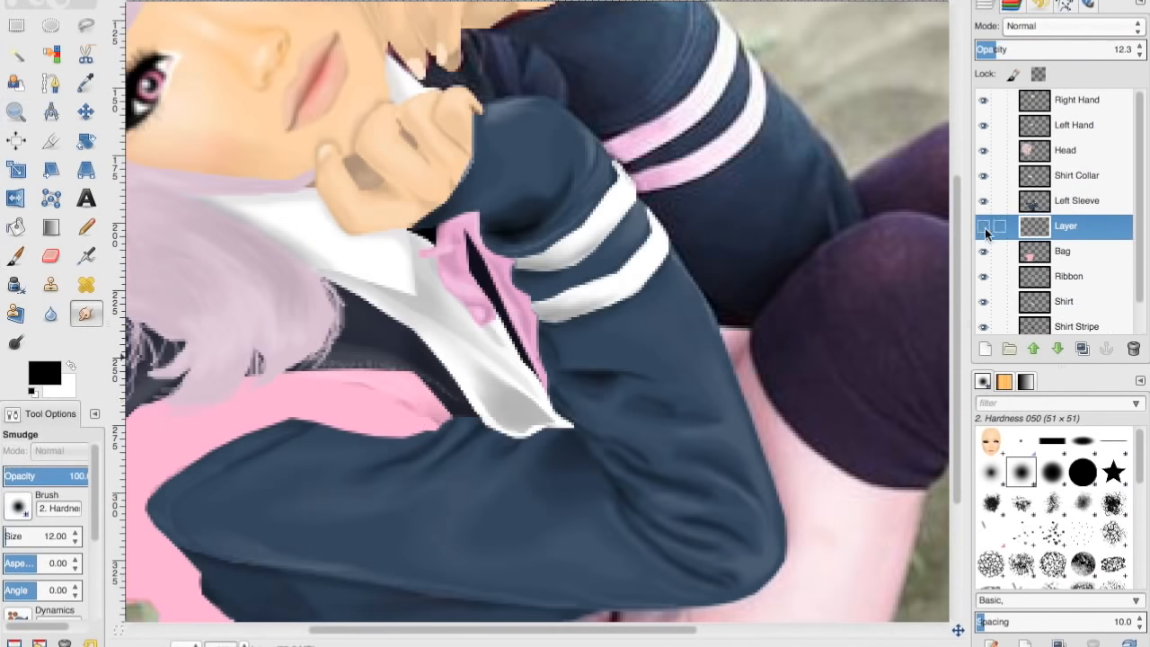
left_click(15, 112)
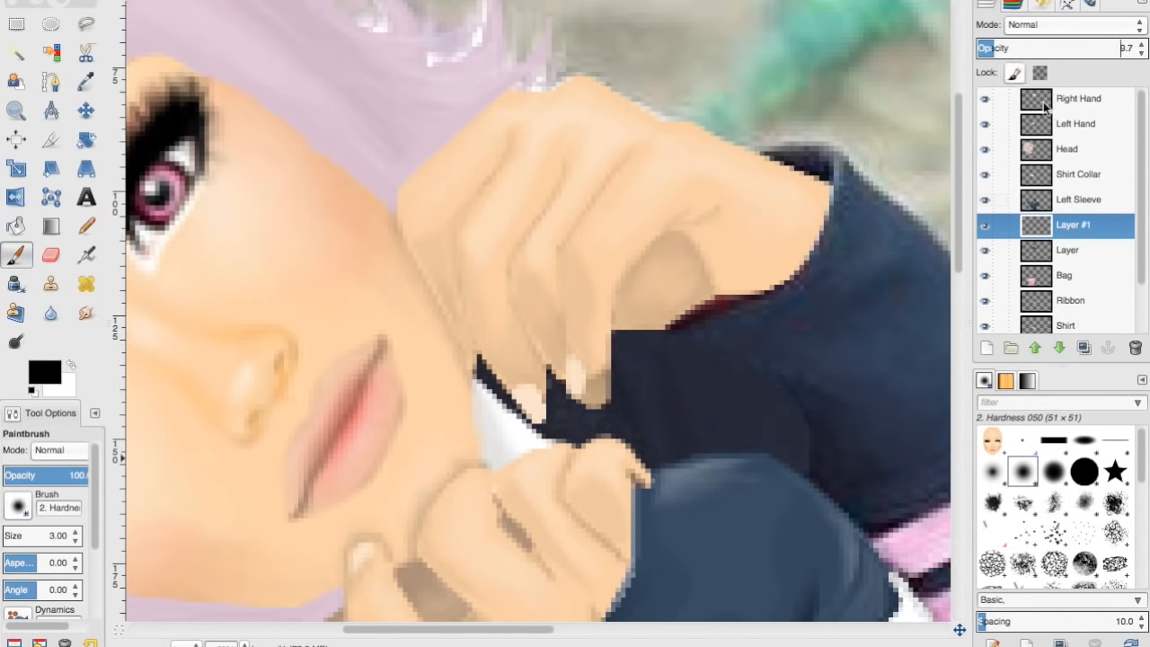
Create a transparent layer, paint the dark sleeve beside the white stripe, and bring up the Sock 1 layer's options.
left_click(985, 349)
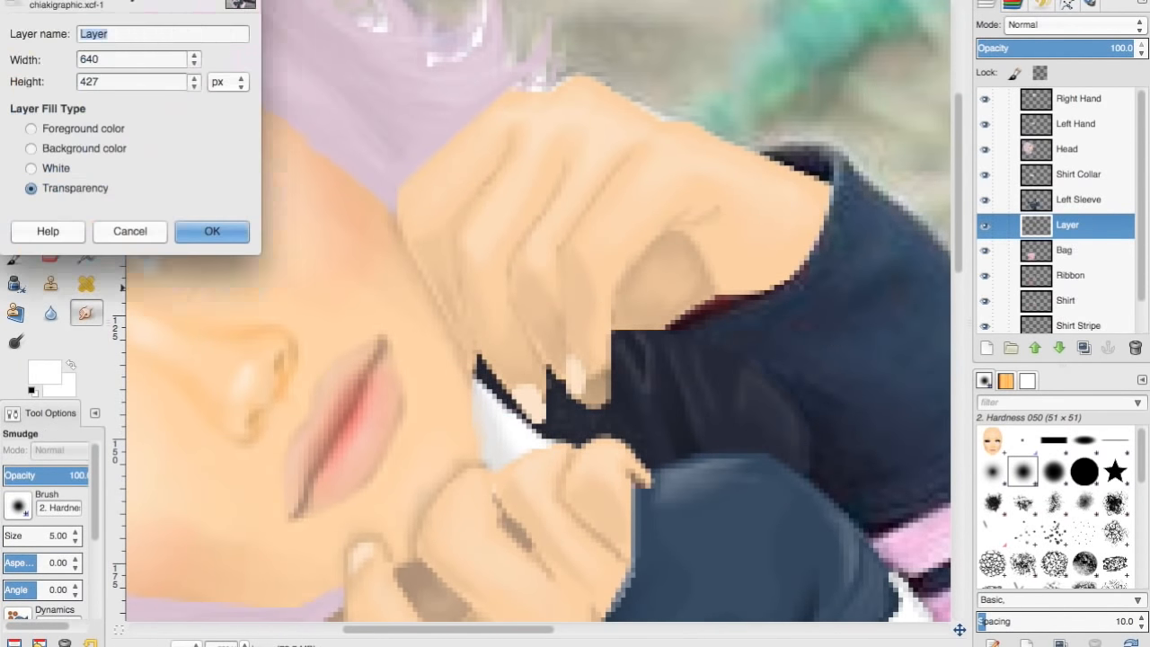
left_click(212, 230)
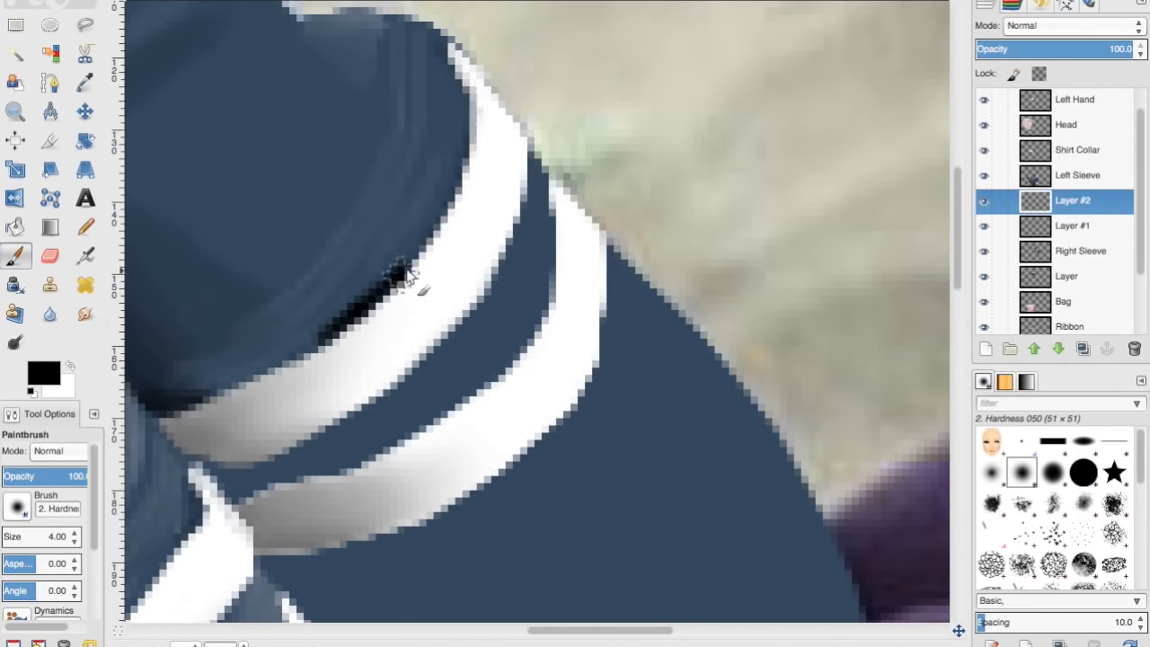
left_click(87, 313)
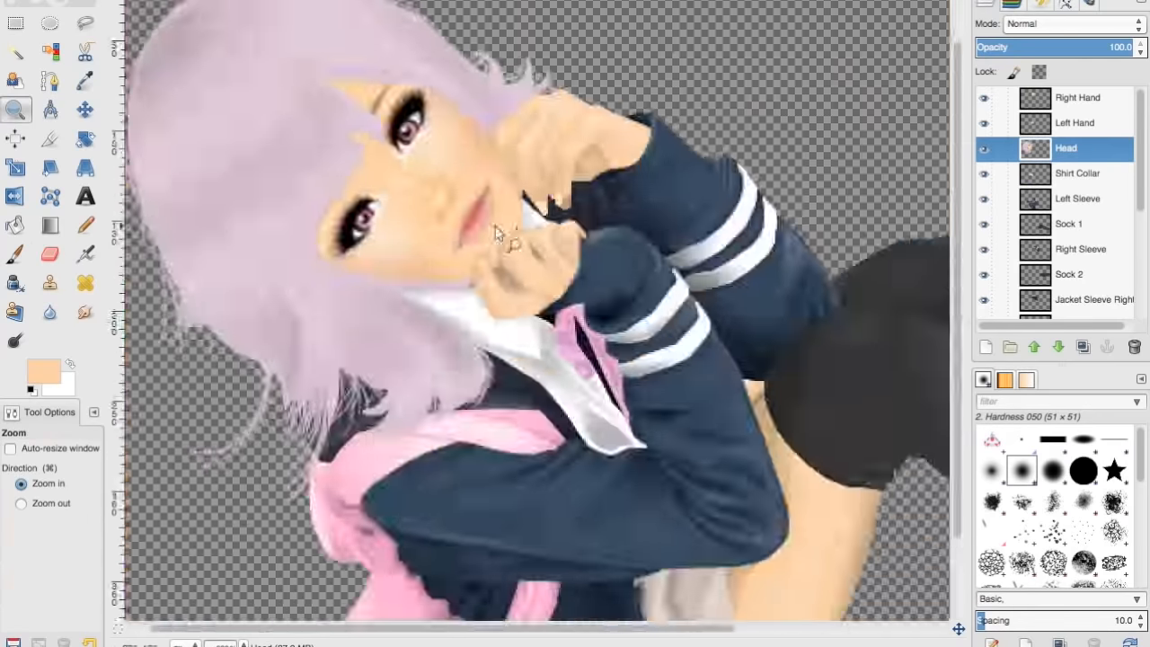
right_click(1070, 97)
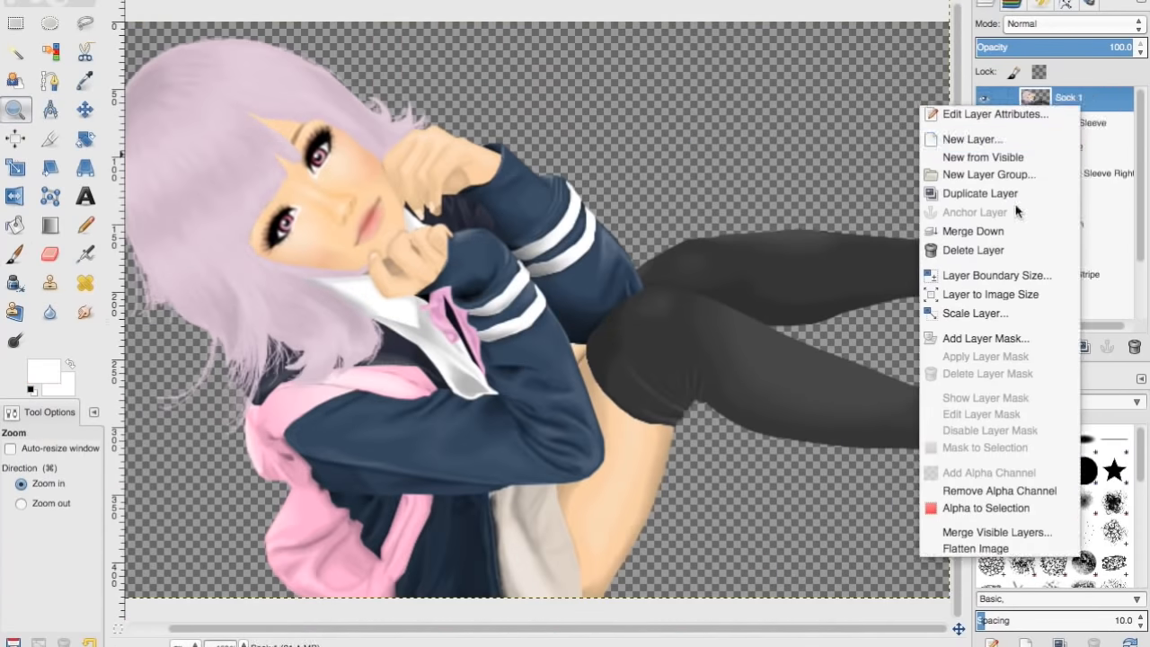